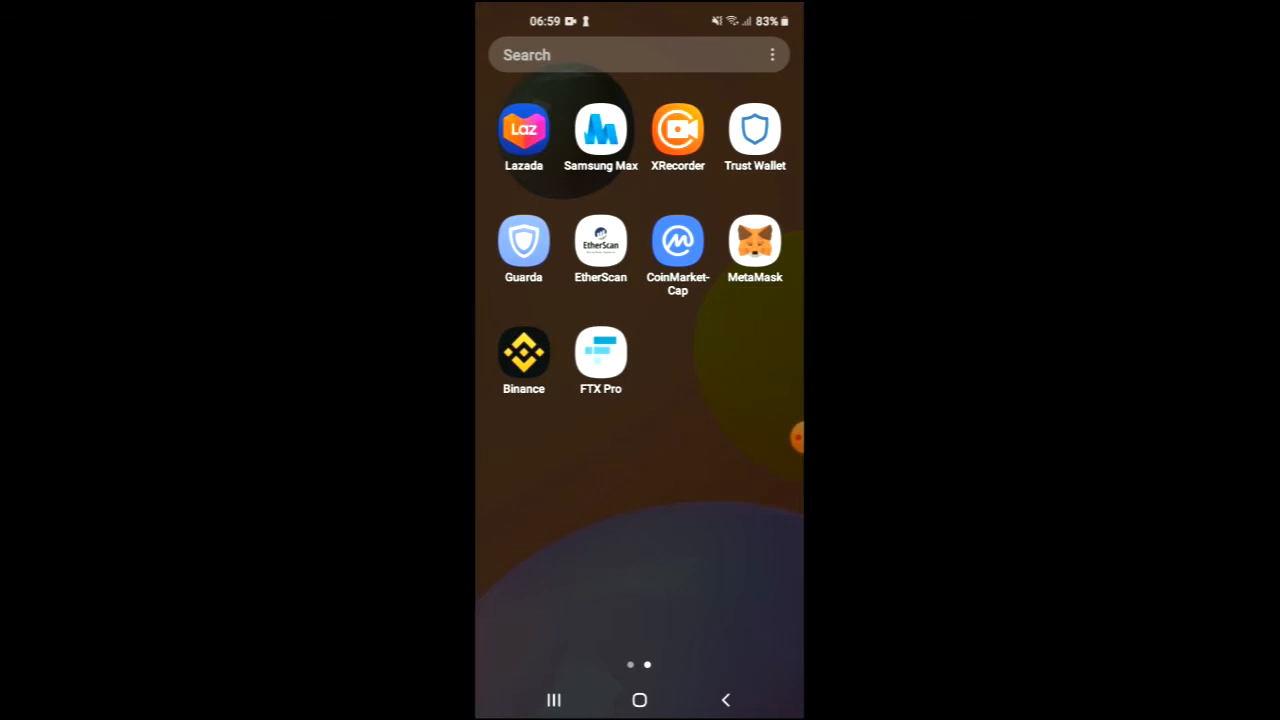
- Launch Trust Wallet to Multi-Coin Wallet 1, then show the recent apps switcher
{"action": "left_click", "coordinate": [756, 130]}
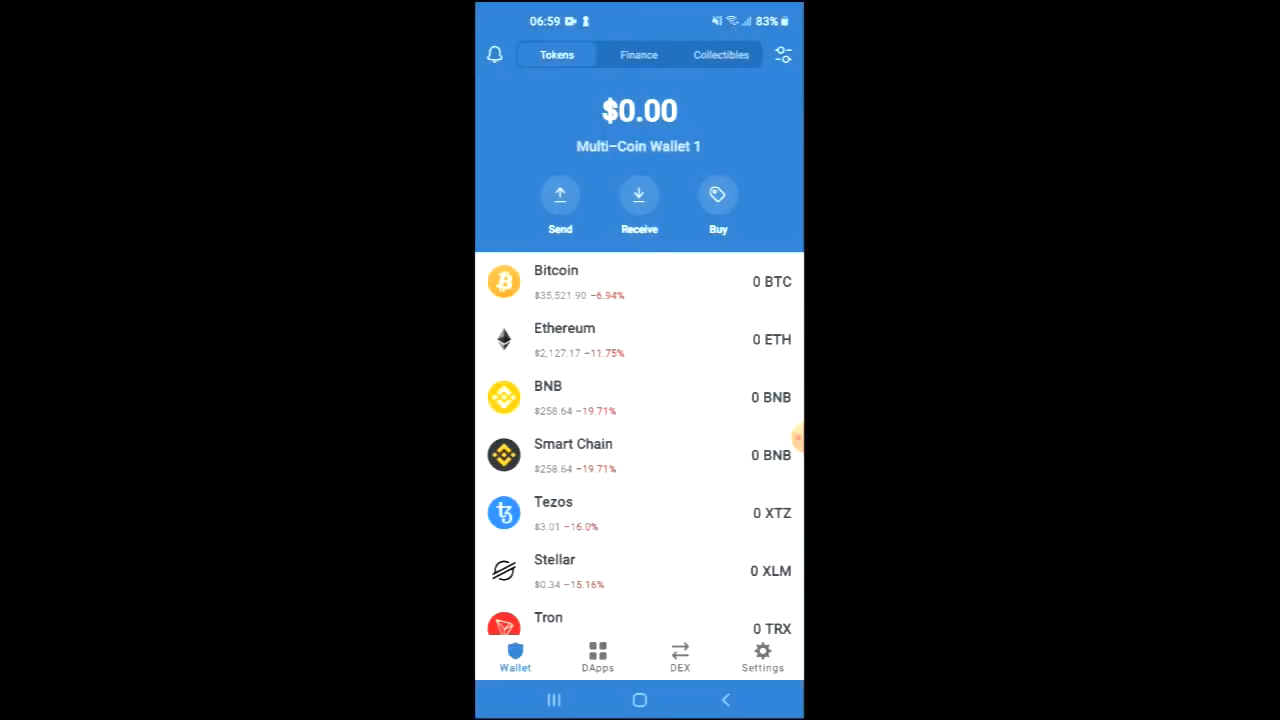
{"action": "left_click", "coordinate": [564, 340]}
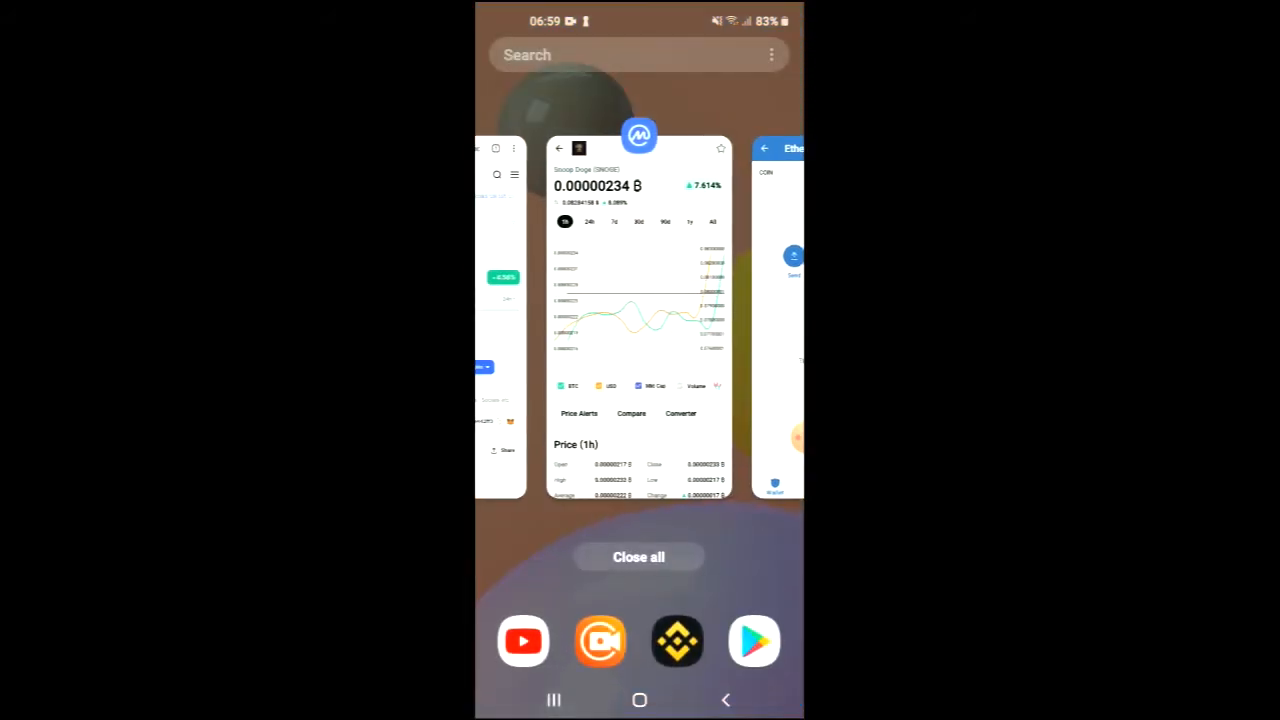
- Switch to CoinMarketCap, search "sno" and load the Snoop Doge (SNOGE) price page
{"action": "left_click", "coordinate": [638, 316]}
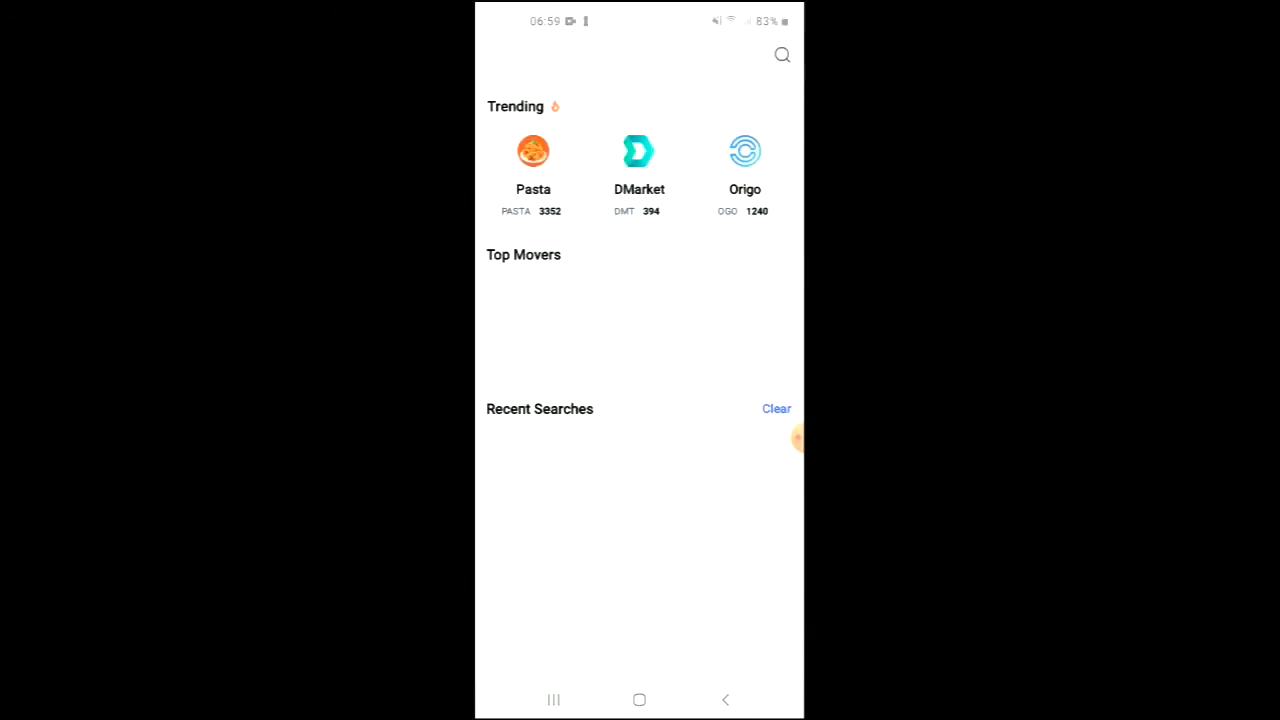
{"action": "left_click", "coordinate": [782, 56]}
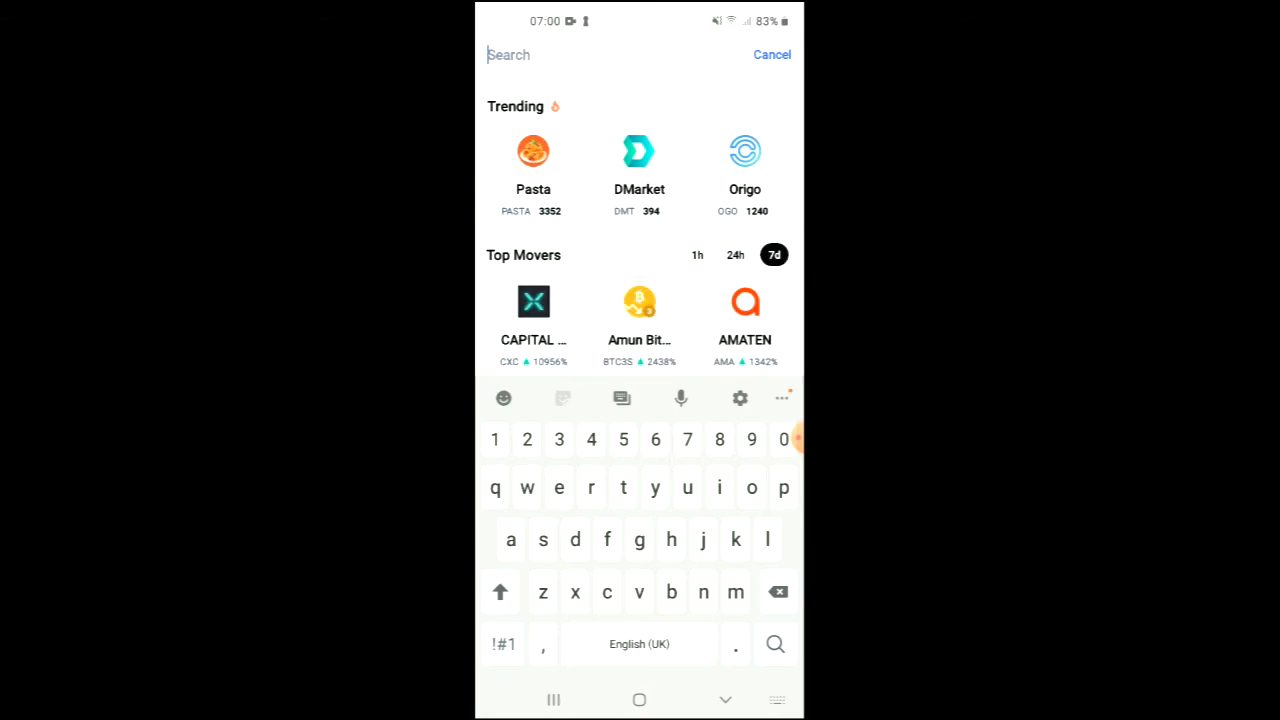
{"action": "type", "text": "sn"}
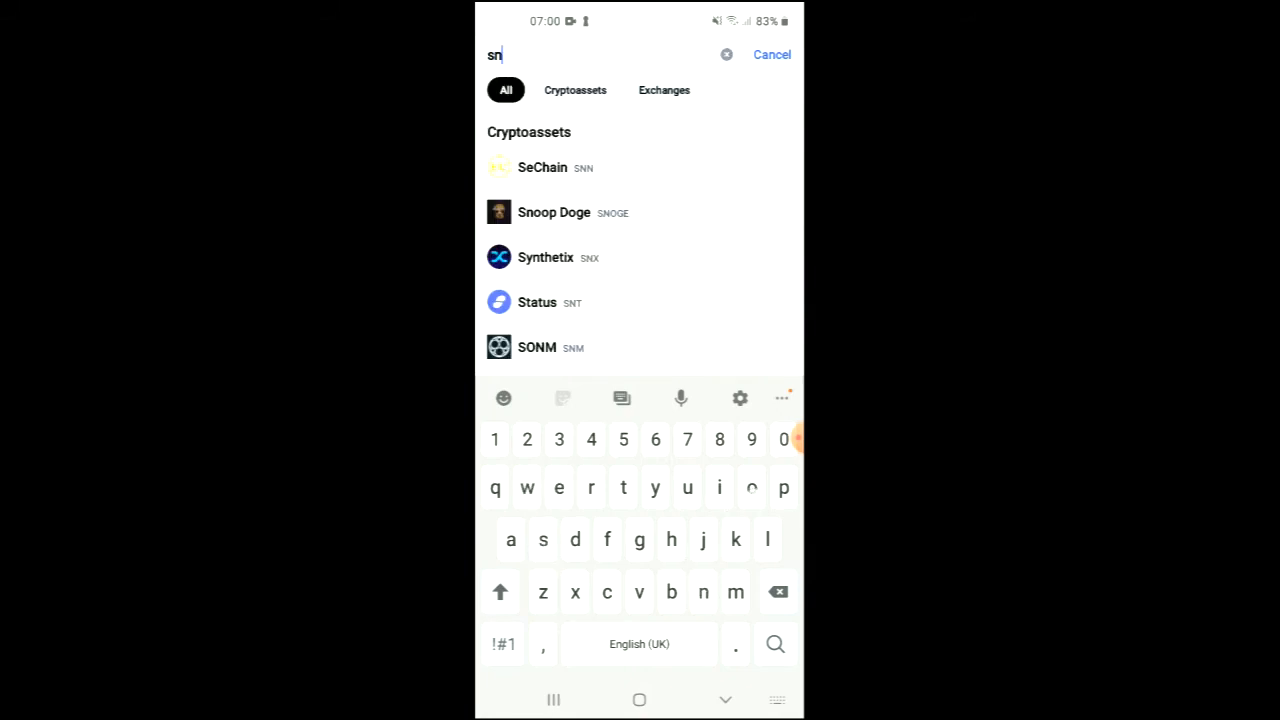
{"action": "left_click", "coordinate": [752, 488]}
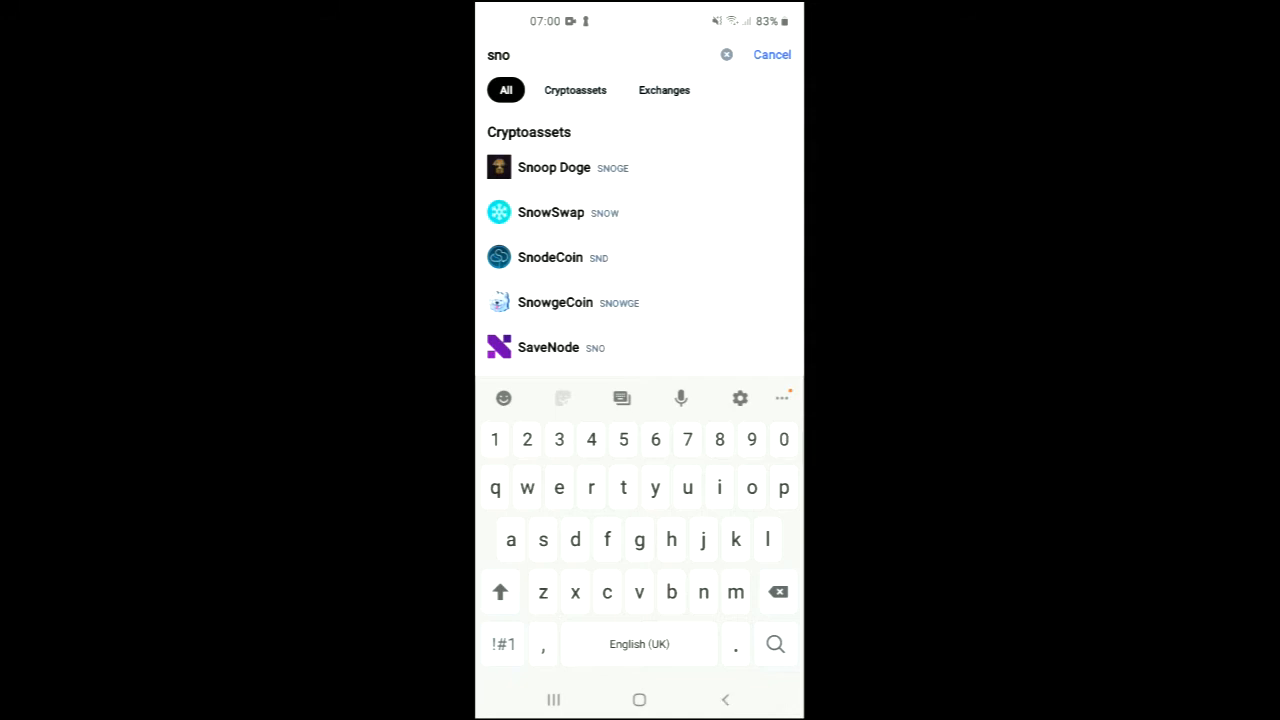
{"action": "left_click", "coordinate": [554, 168]}
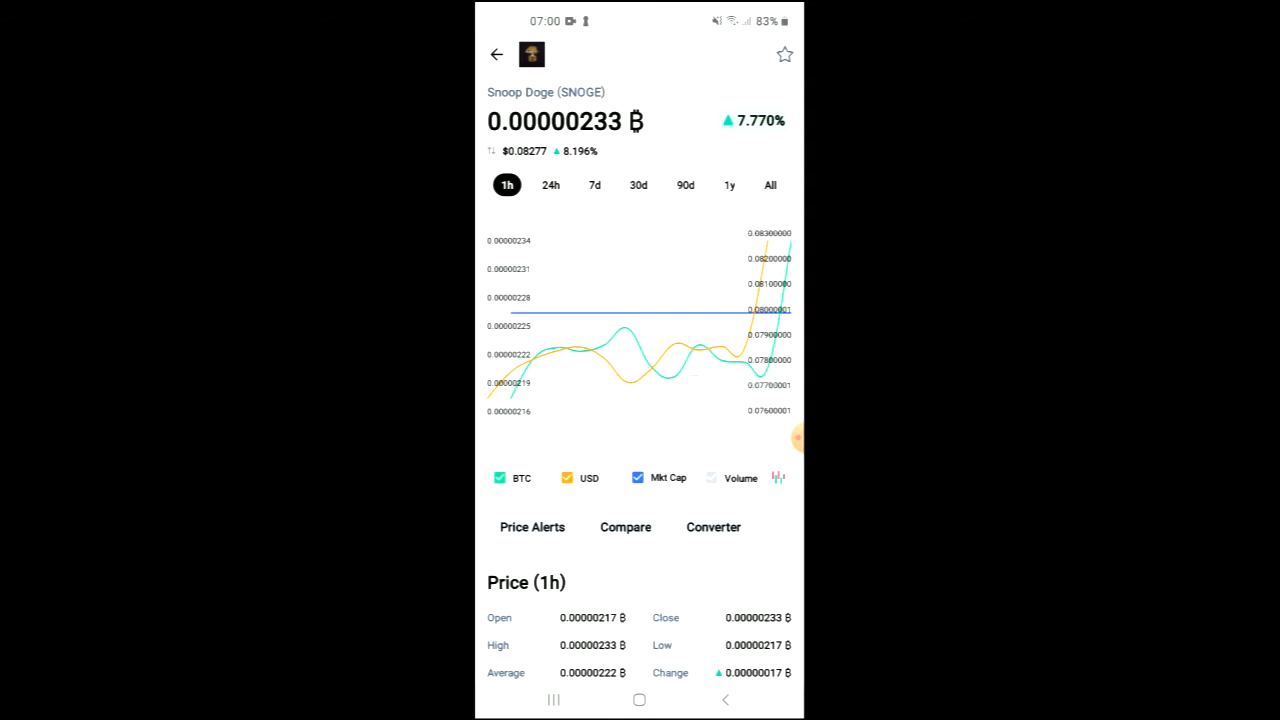
- Copy SNOGE's Ethereum contract address from the About Snoop Doge section
{"action": "scroll", "scroll_direction": "down", "scroll_amount": 3}
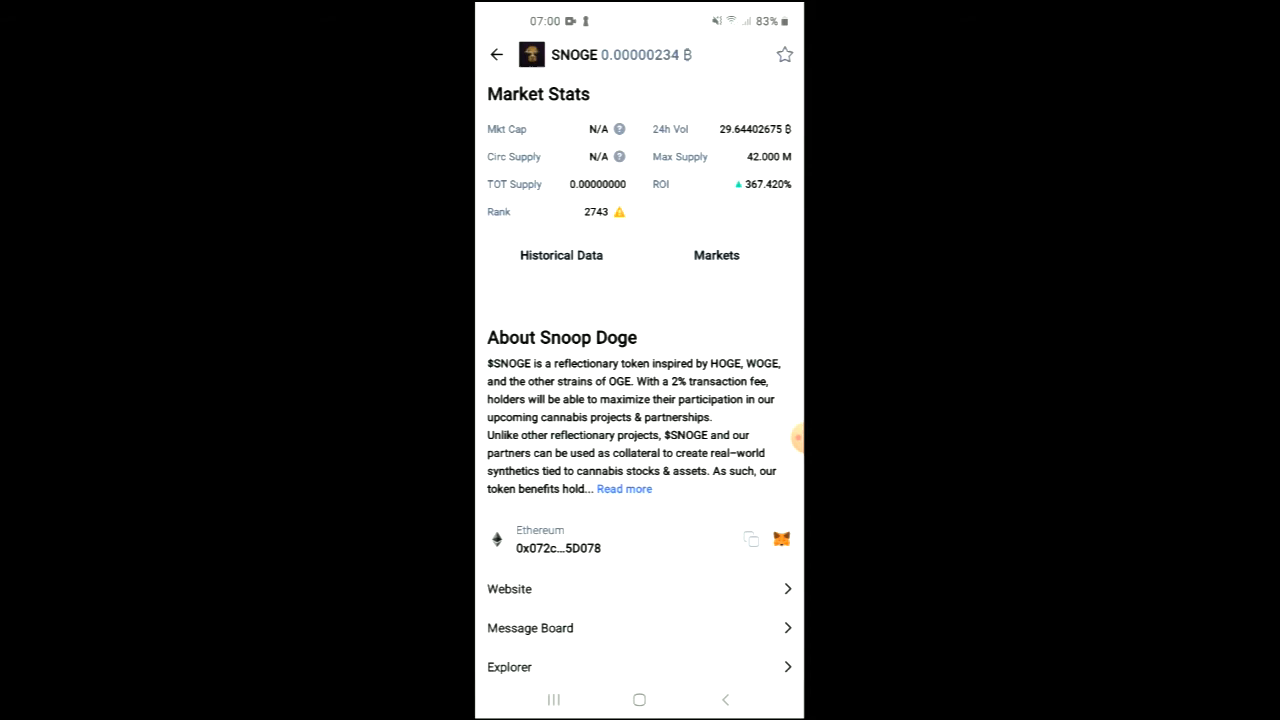
{"action": "left_click", "coordinate": [752, 540]}
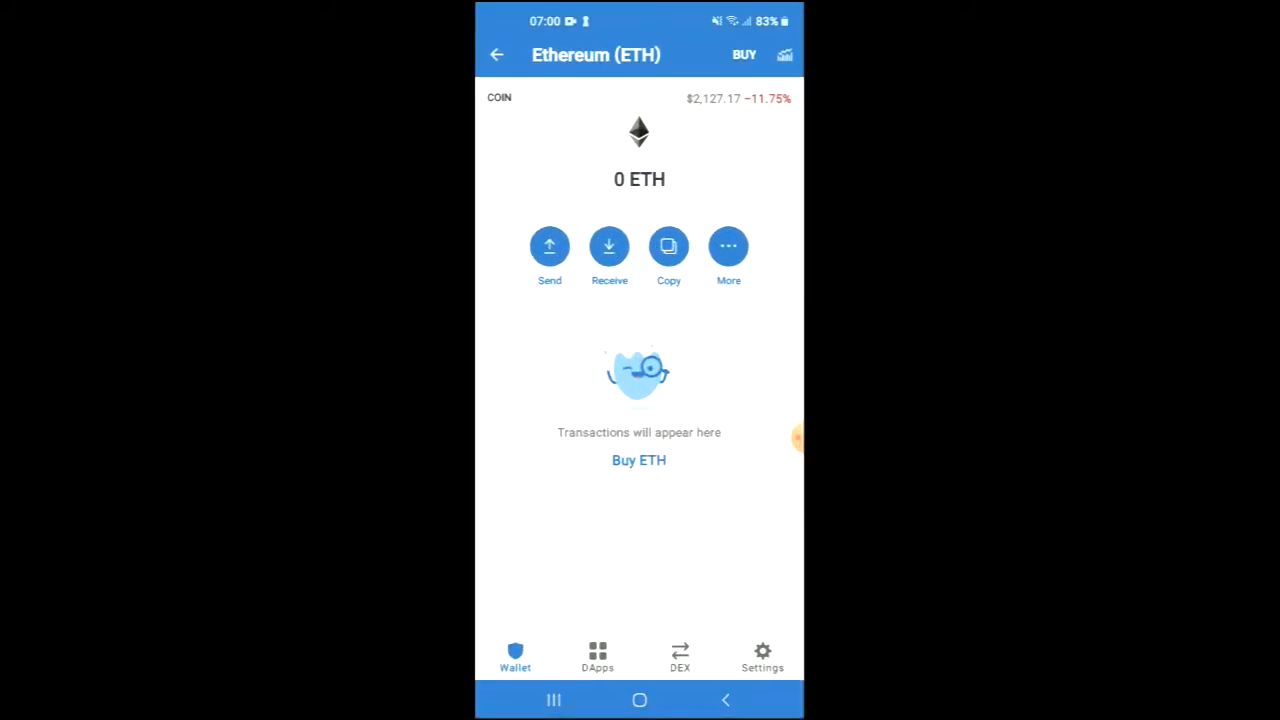
- Launch Uniswap Exchange from the Popular section of the DApps browser
{"action": "left_click", "coordinate": [596, 656]}
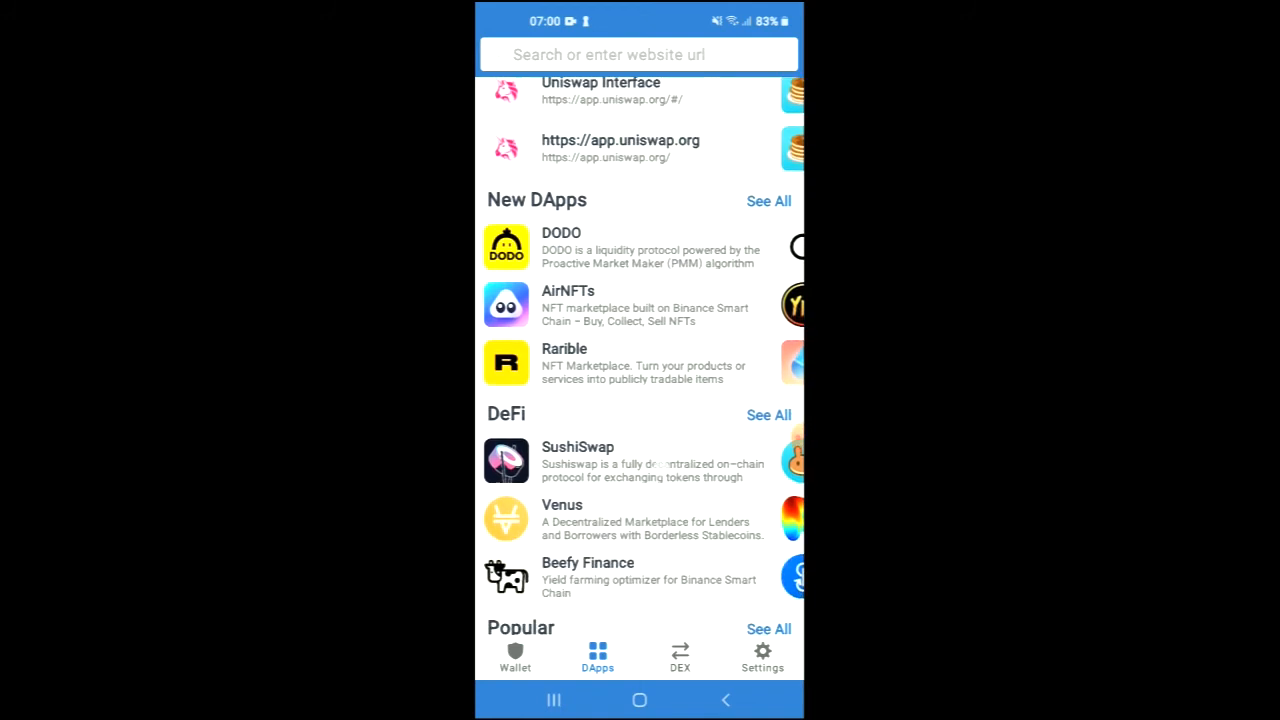
{"action": "scroll", "scroll_direction": "down", "scroll_amount": 3}
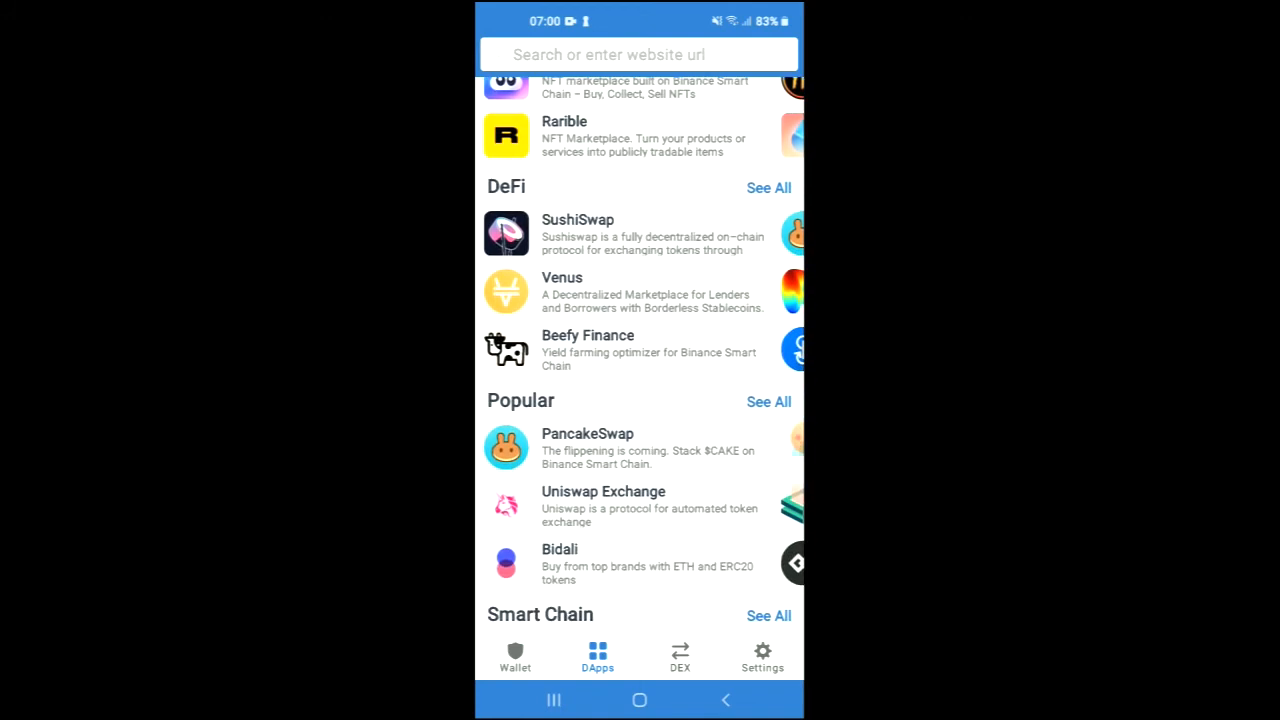
{"action": "left_click", "coordinate": [604, 504]}
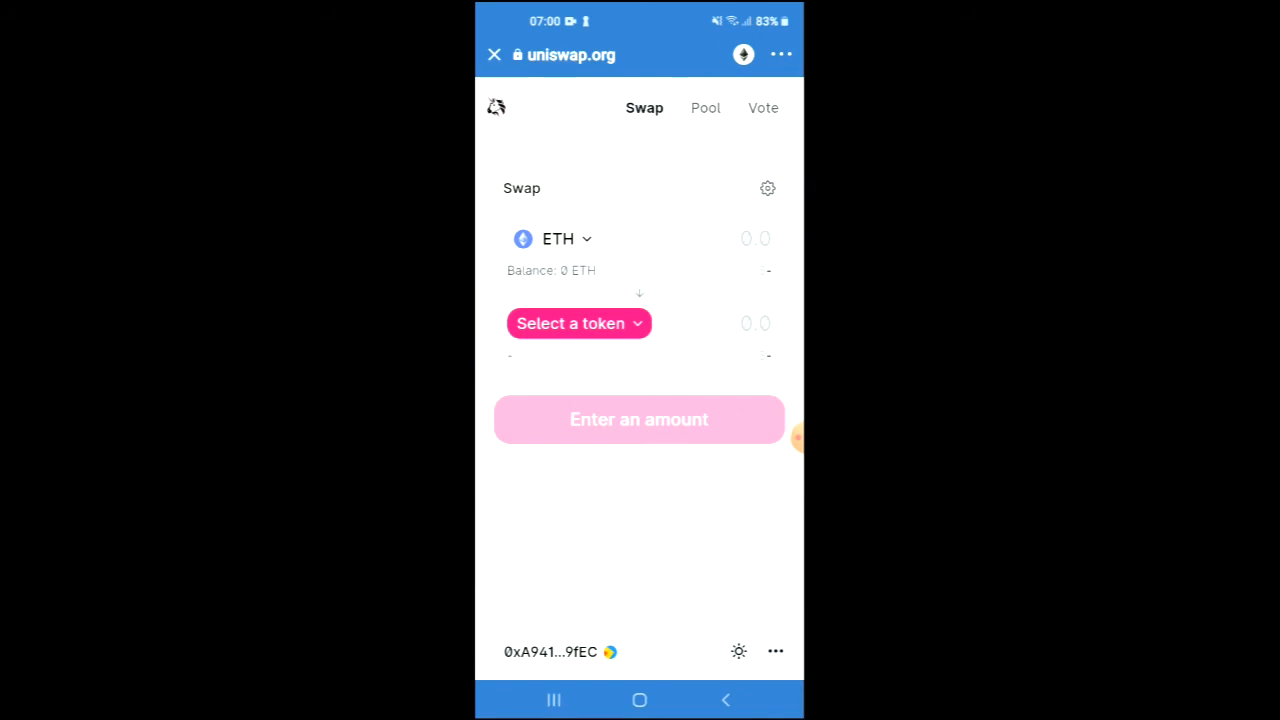
- Paste the copied Snoop Doge contract address (ending 06B5D078) into Uniswap's token search
{"action": "left_click", "coordinate": [578, 324]}
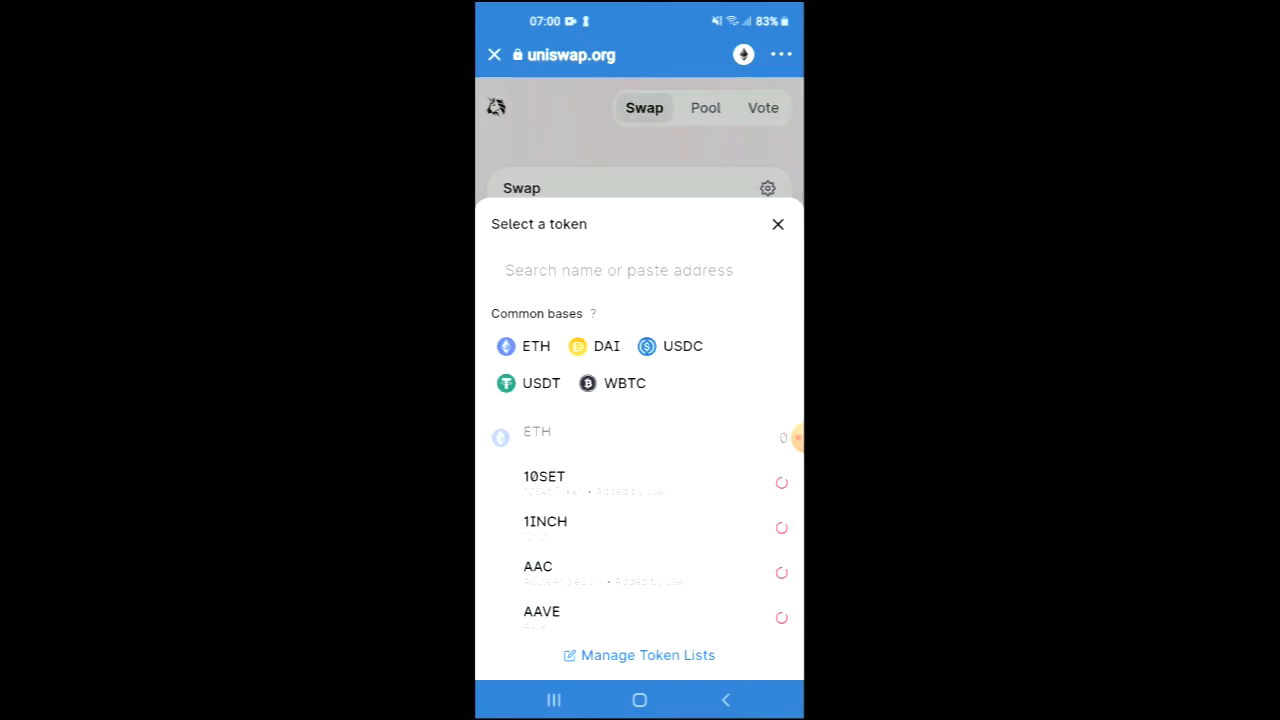
{"action": "left_click", "coordinate": [618, 270]}
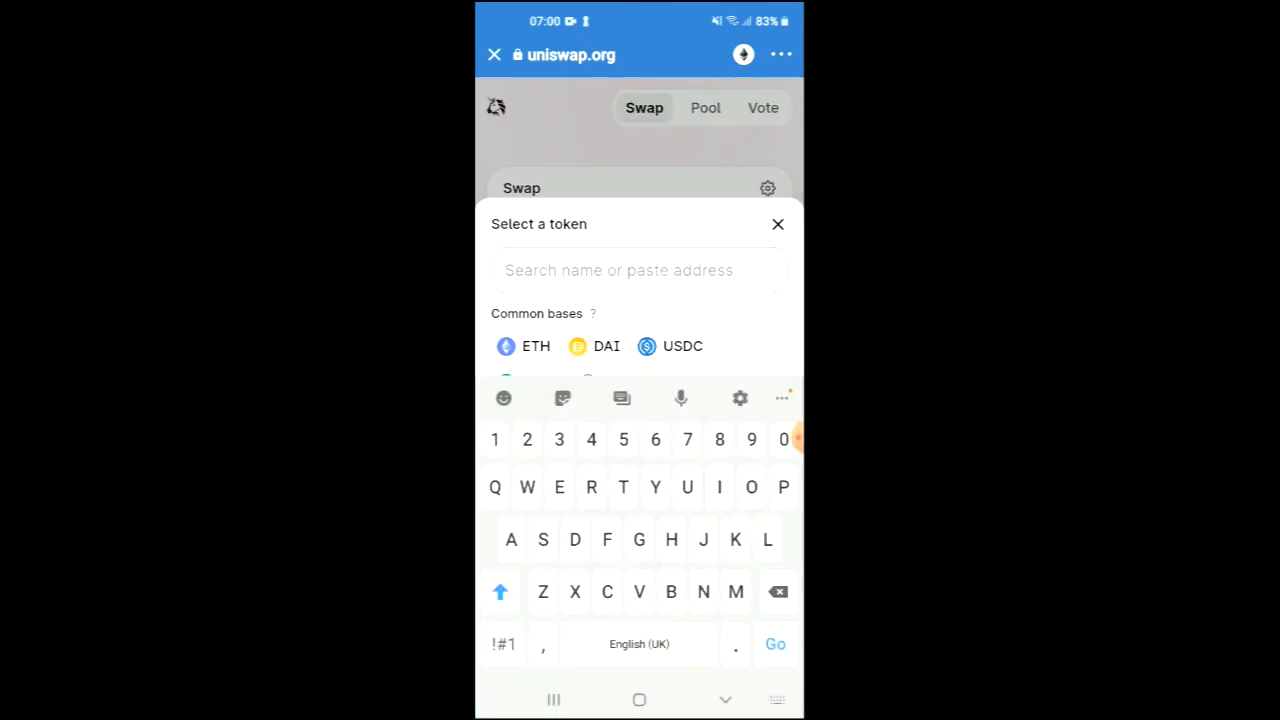
{"action": "left_click", "coordinate": [620, 270]}
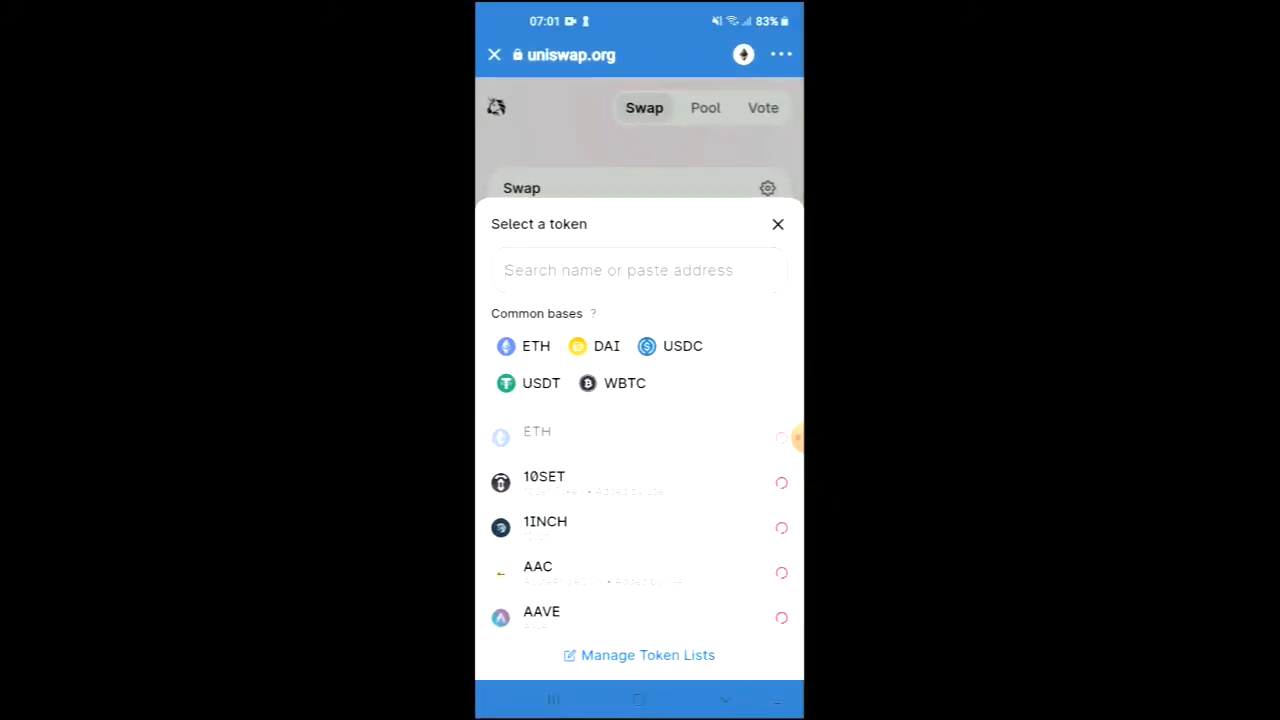
{"action": "left_click", "coordinate": [640, 270]}
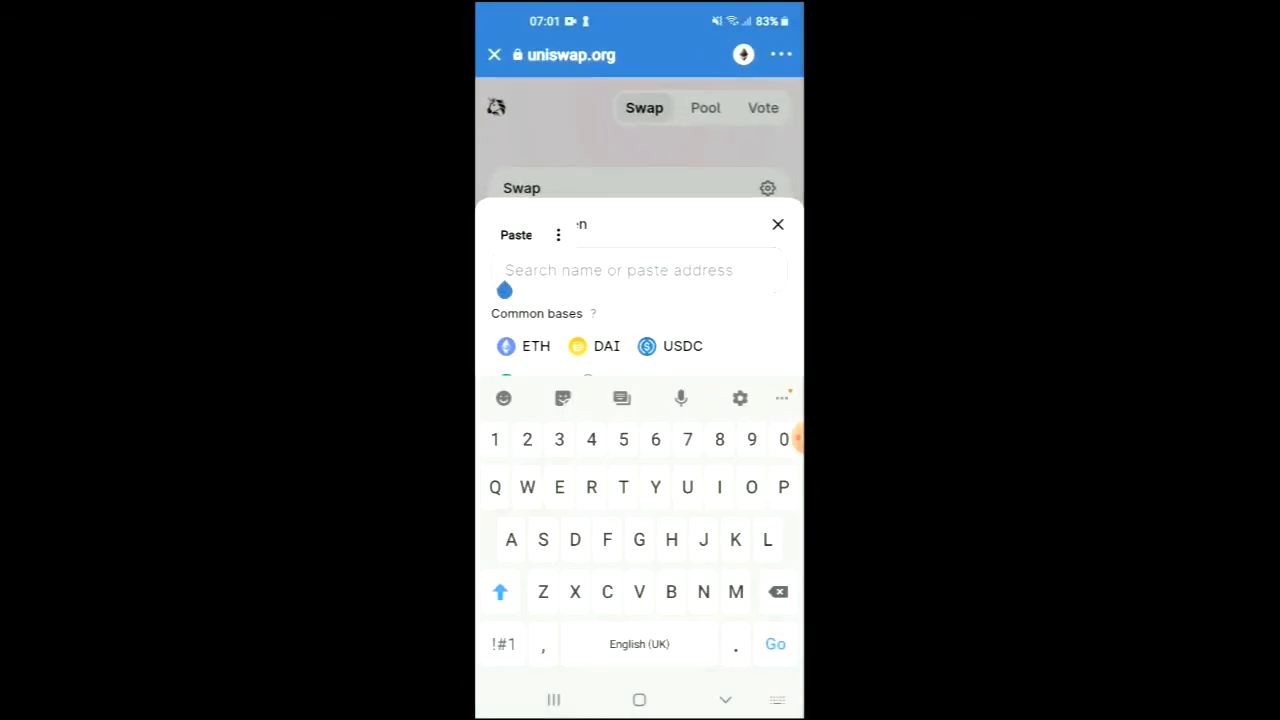
{"action": "left_click", "coordinate": [516, 234]}
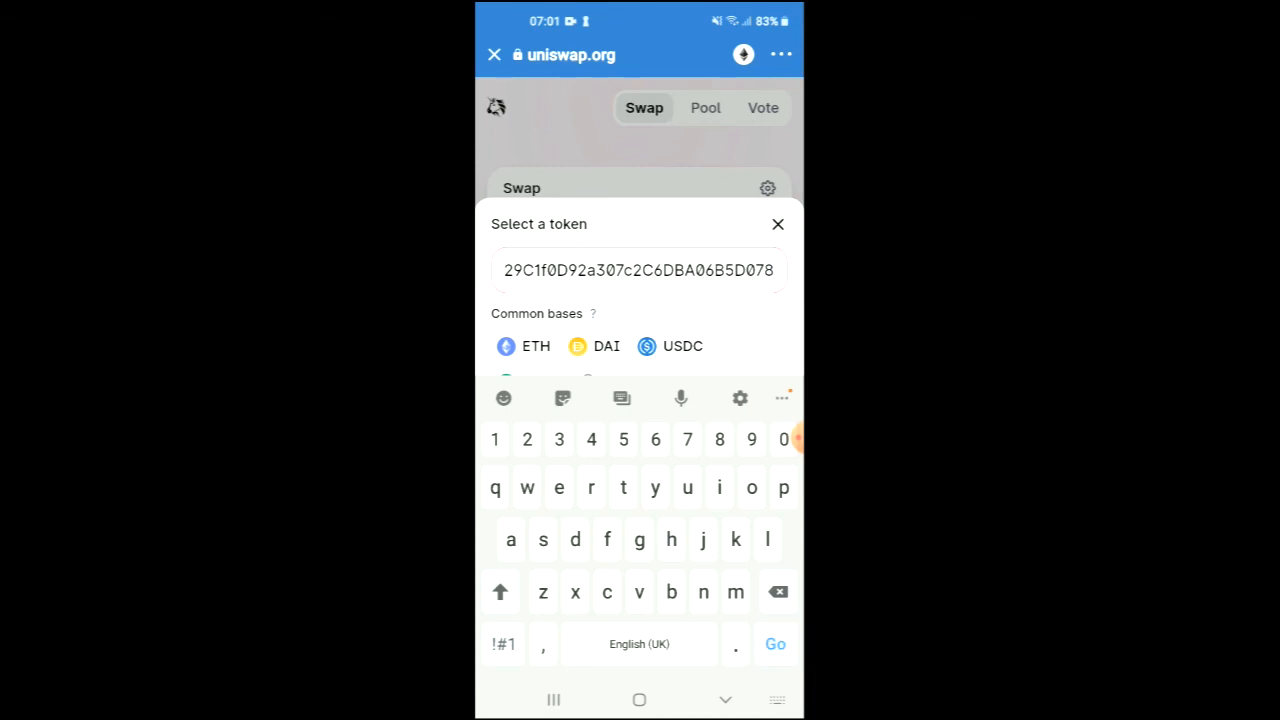